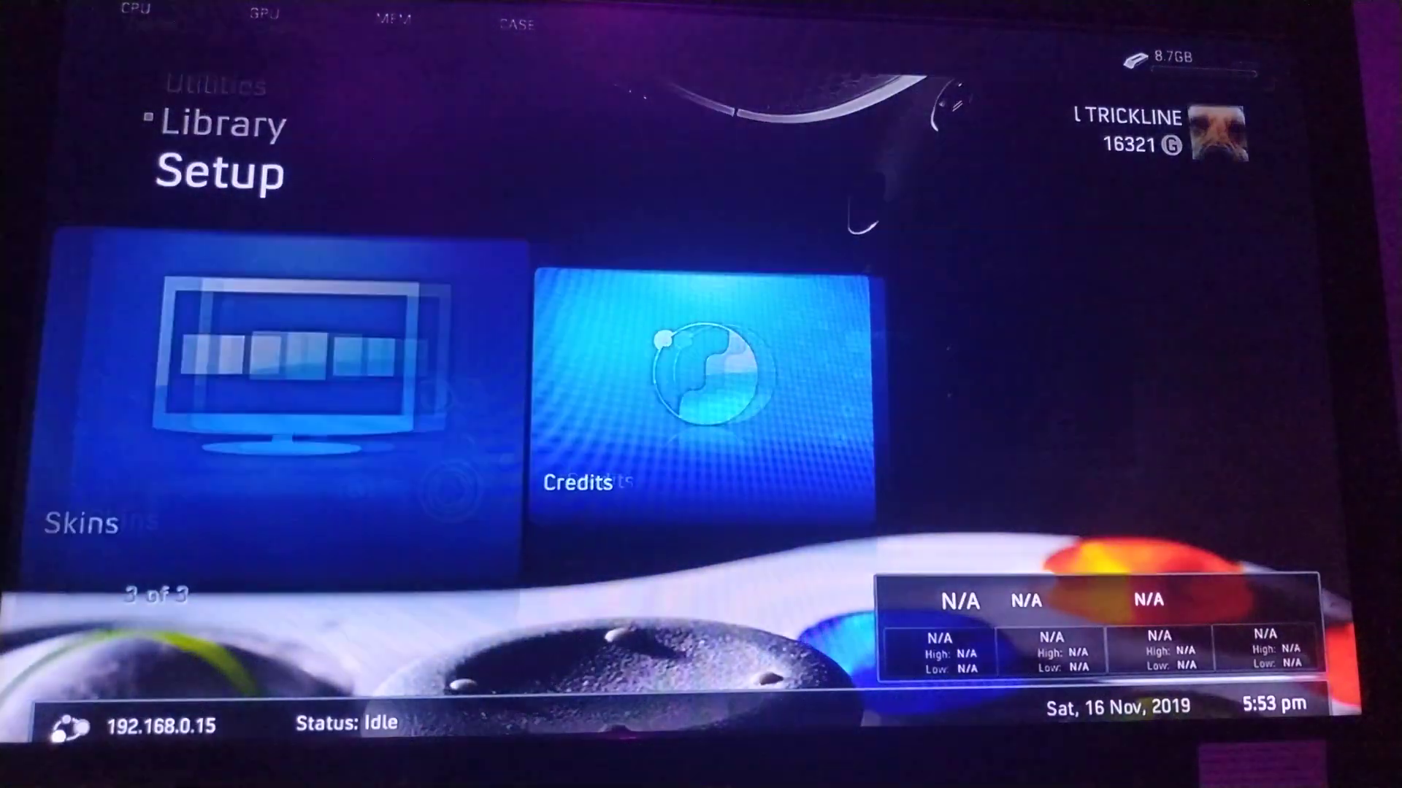
# - Show the Manage Game Paths list under Content Settings, with Hdd1:\Content and game folders
pyautogui.click(709, 384)
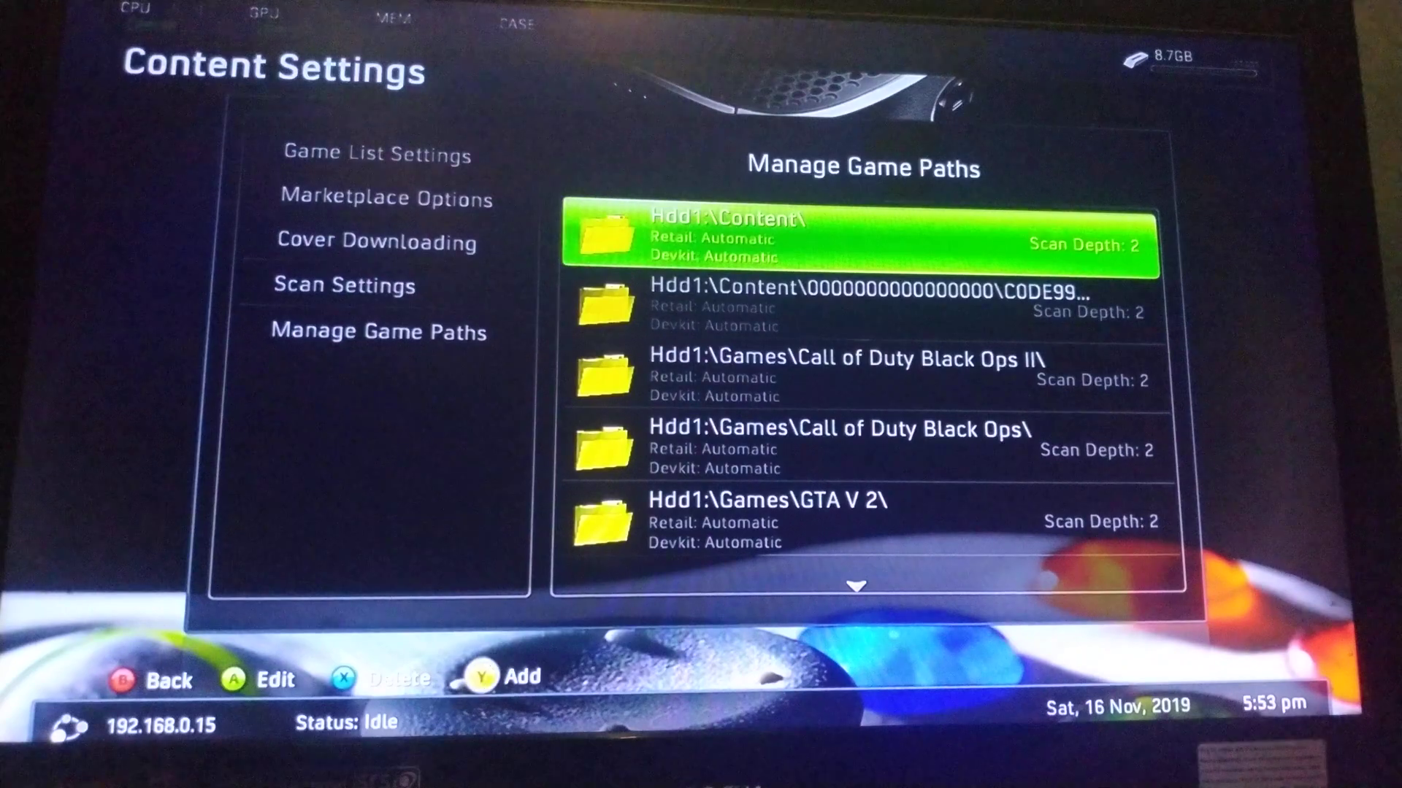
pyautogui.click(480, 676)
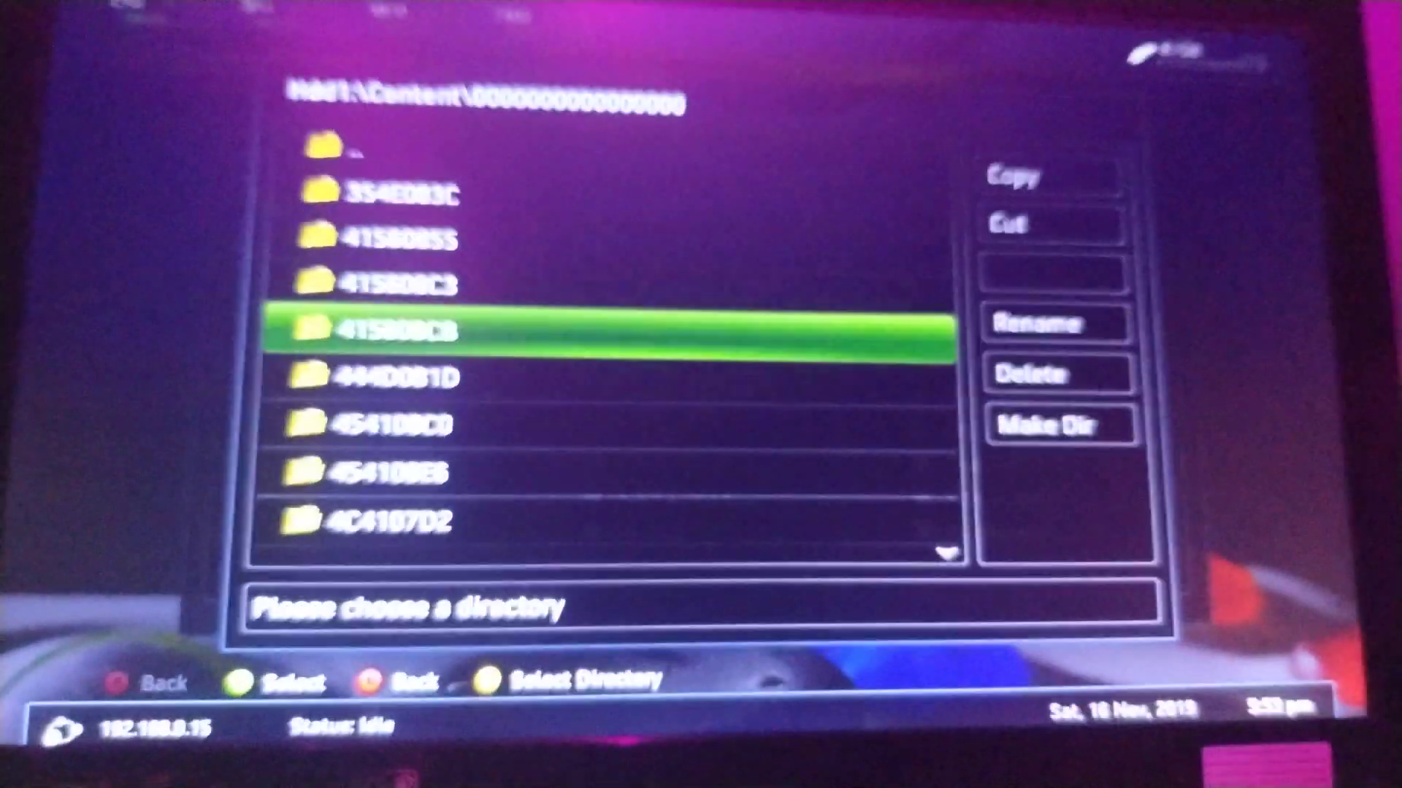
# - Scroll through the content directory listing to locate the folder for the new game path
pyautogui.scroll(-3)
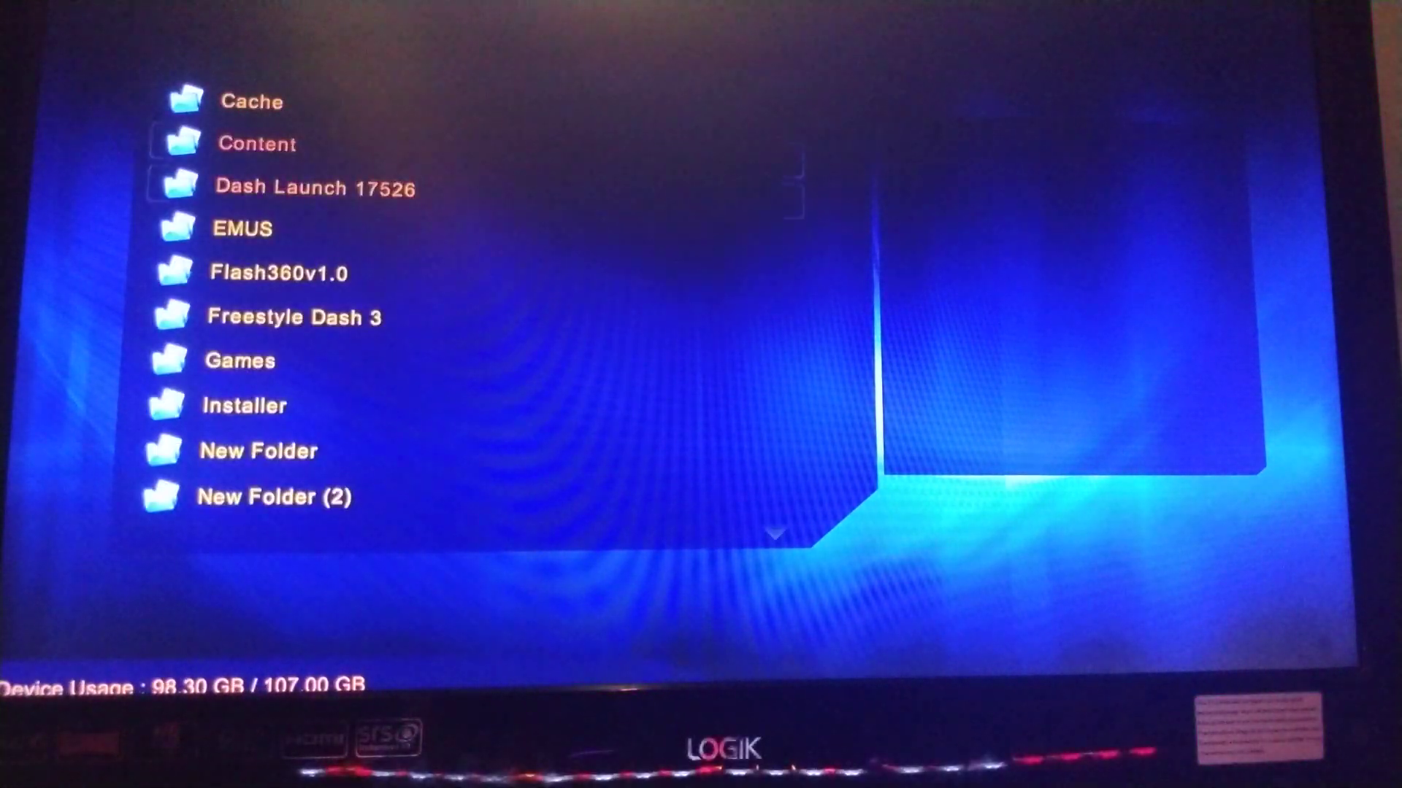
# - View XeXMenu's console info panel, then bring up the TeapotLive Guide
pyautogui.scroll(-3)
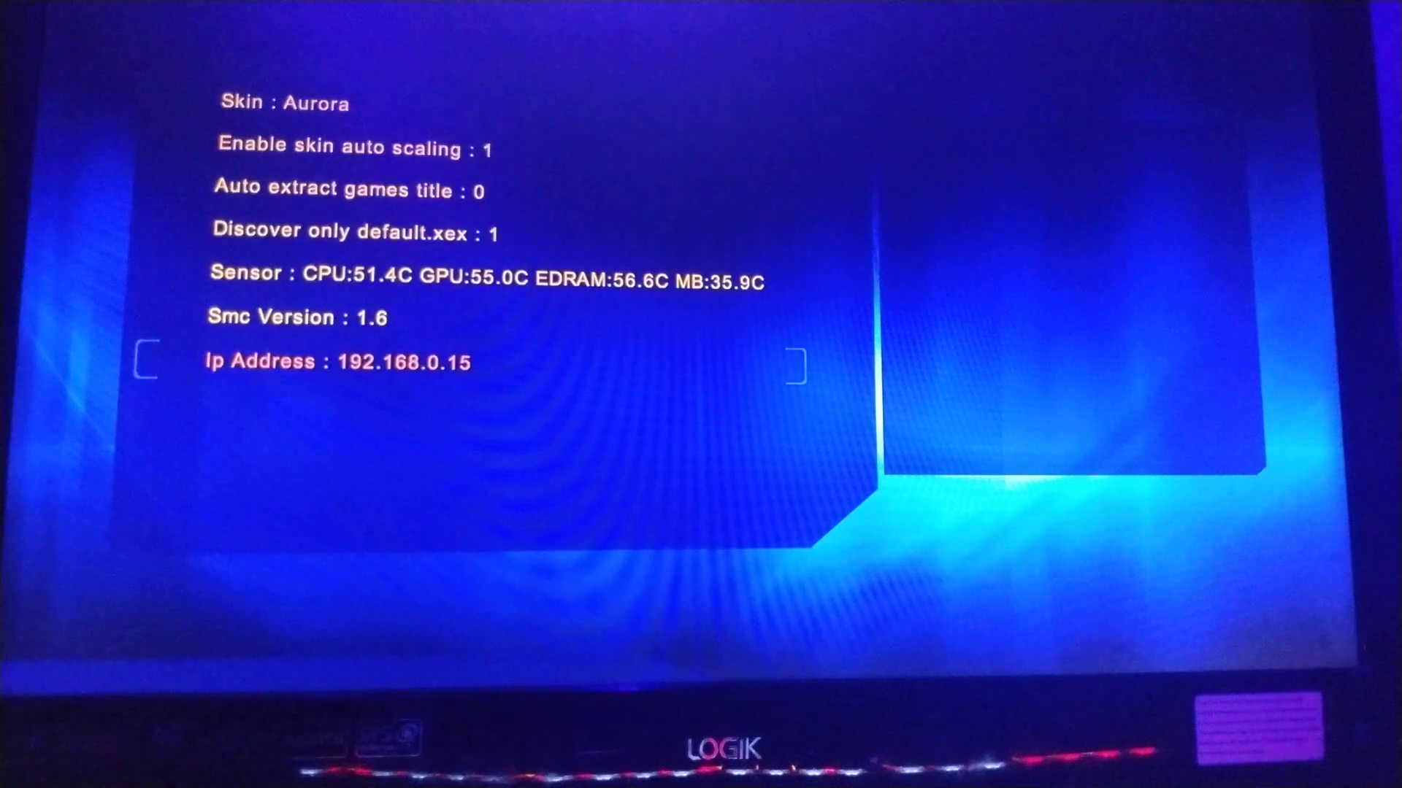
pyautogui.press('guide')
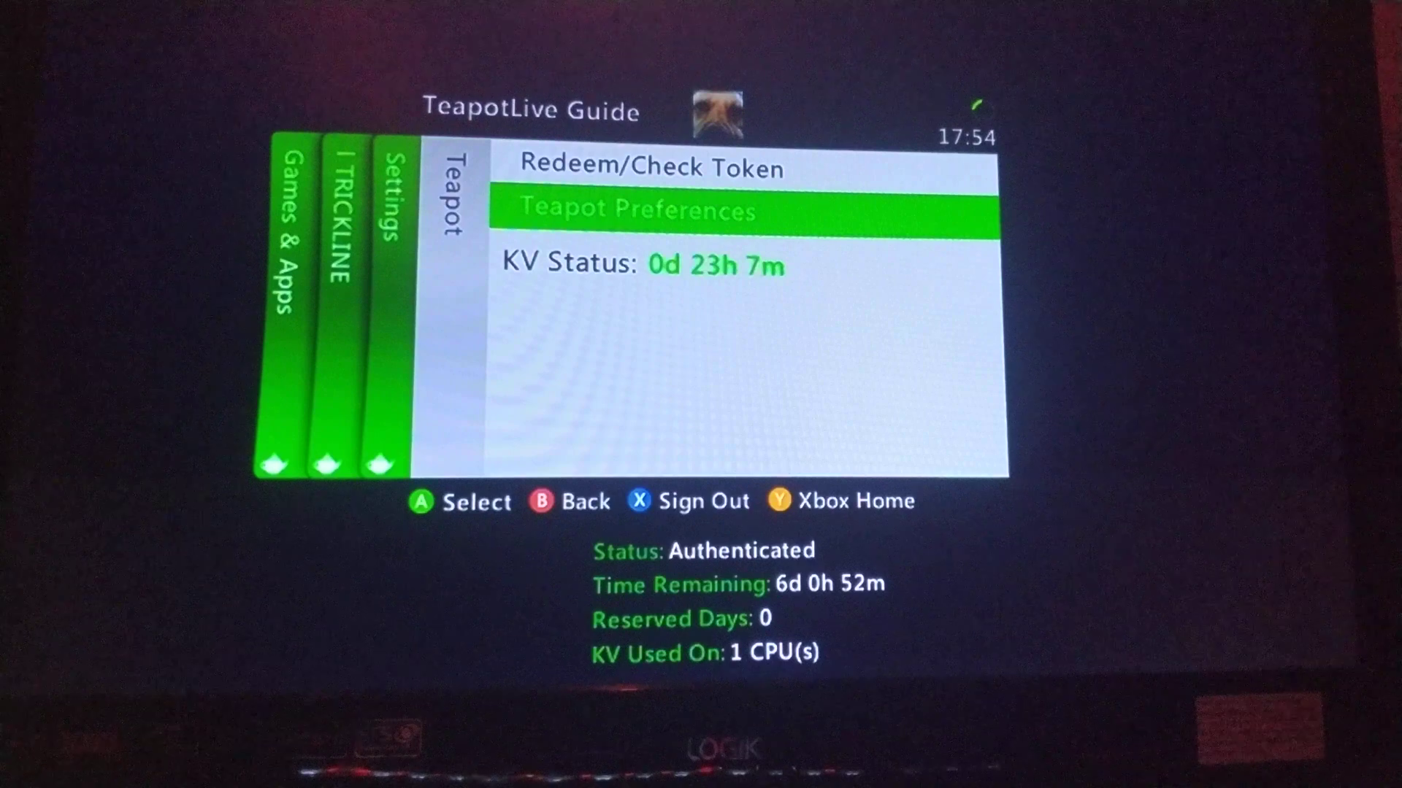
# - Review Teapot Preferences toggles and return to the guide's authenticated status view
pyautogui.click(637, 209)
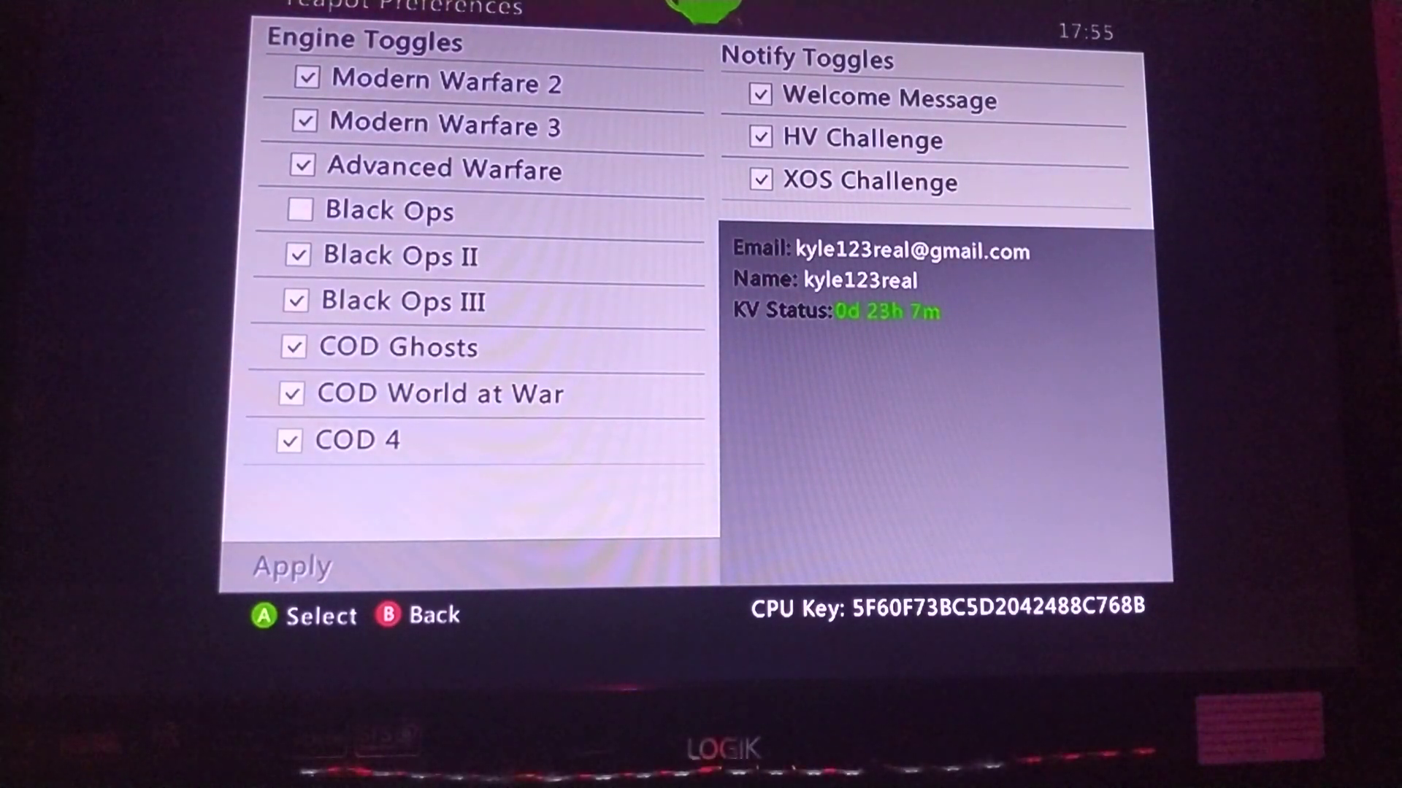
pyautogui.press('B')
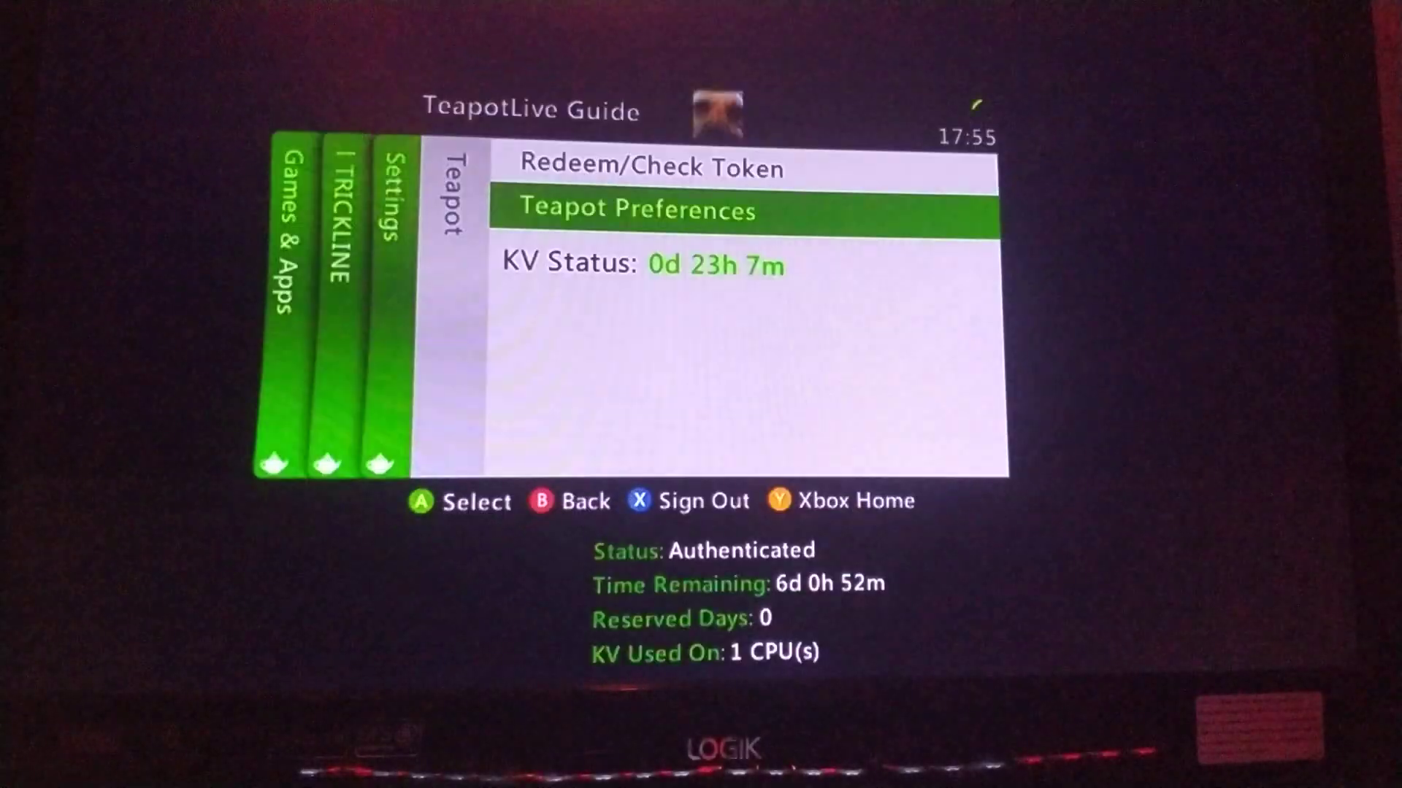